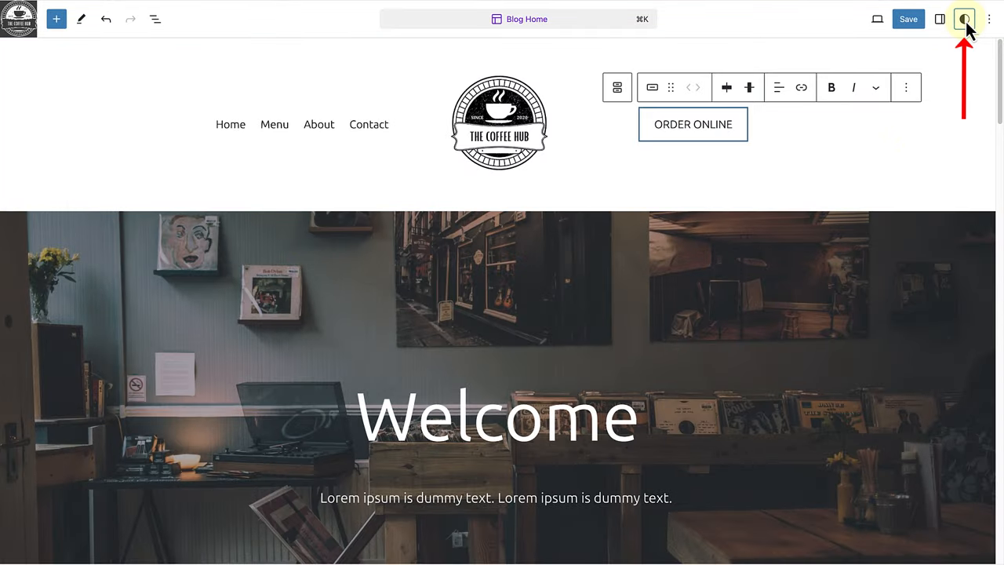
Step: Show the global Styles typography overview with its fonts and text elements
left_click(963, 19)
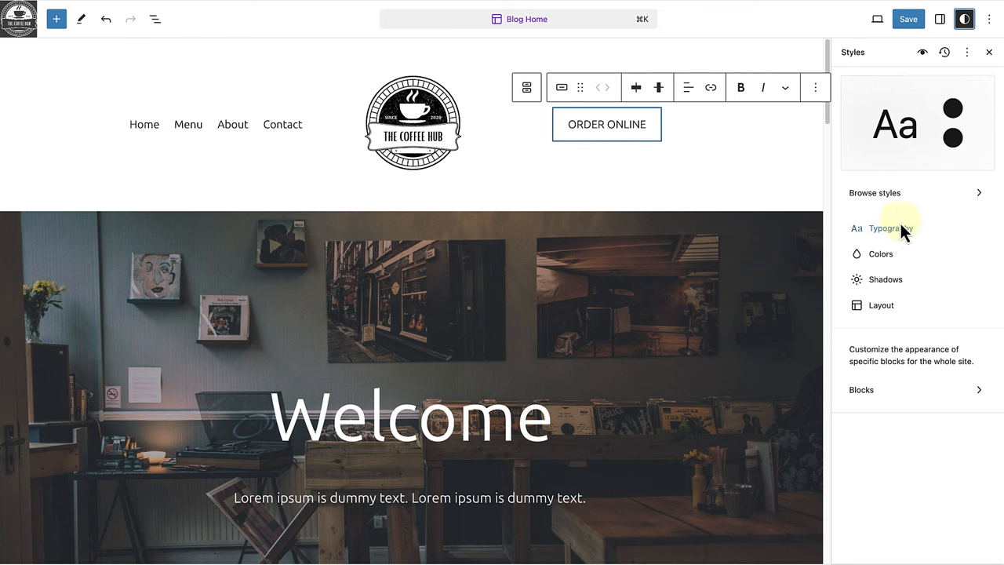
left_click(882, 229)
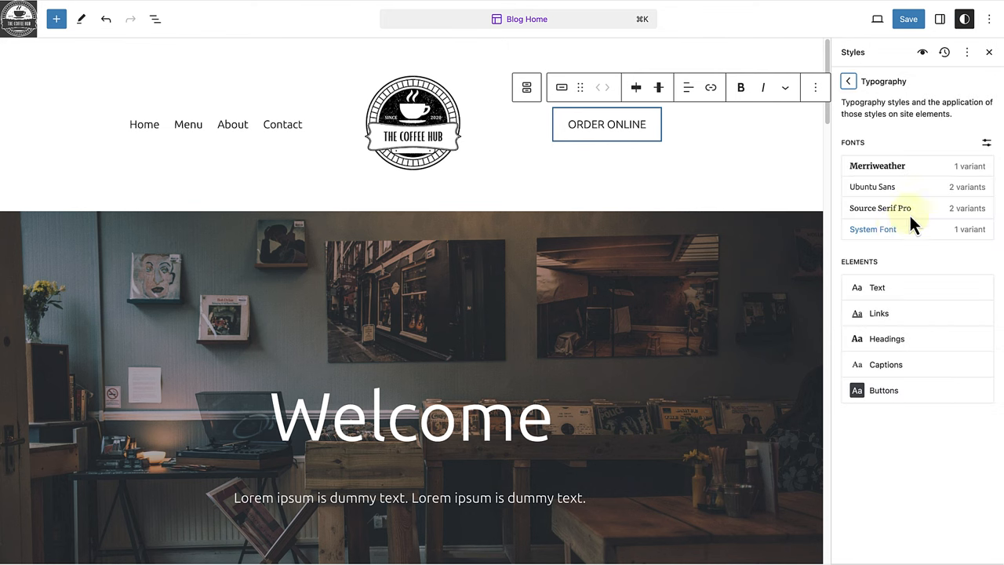
mouse_move(987, 144)
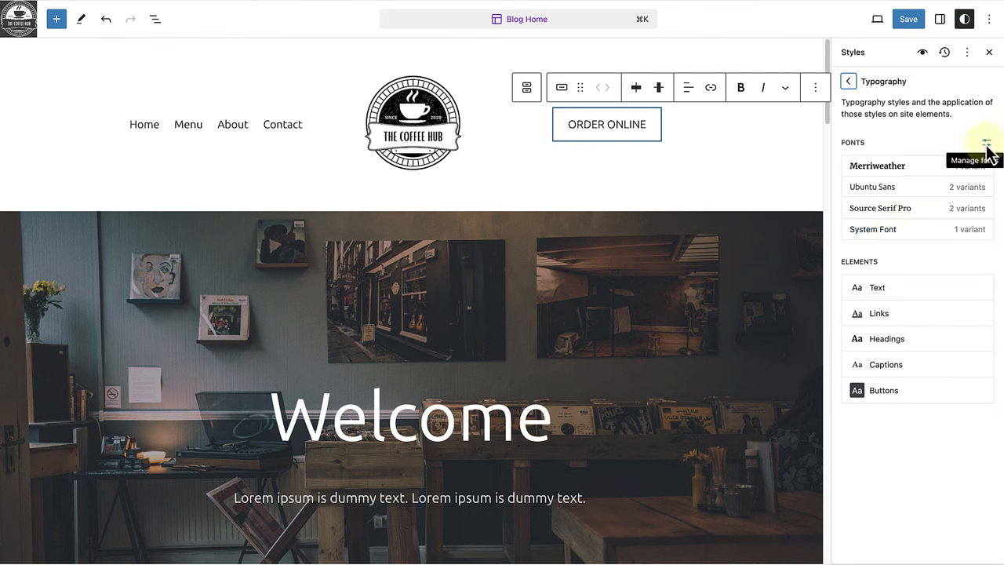
Step: Manage fonts in the font library and view the Upload options
left_click(987, 146)
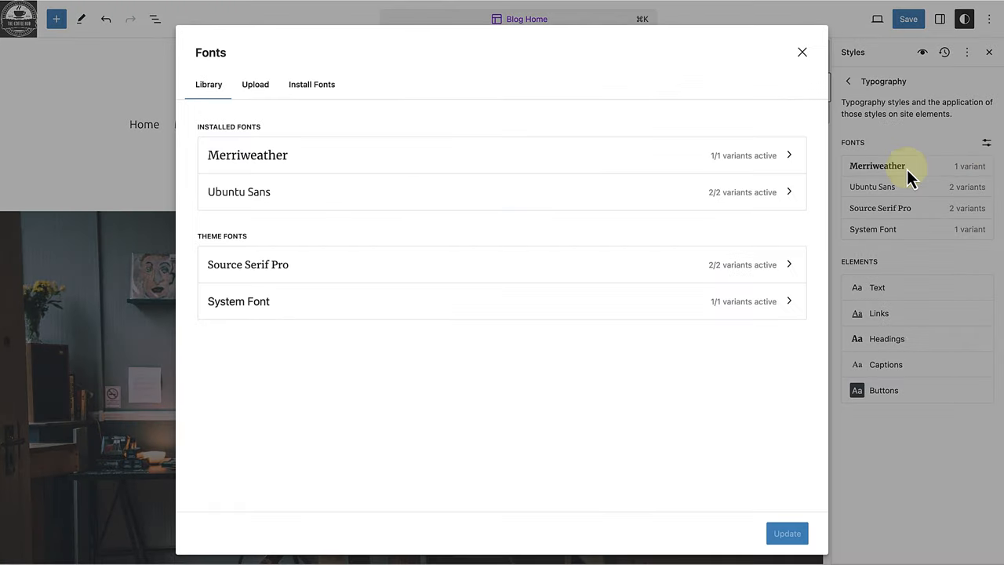
mouse_move(489, 376)
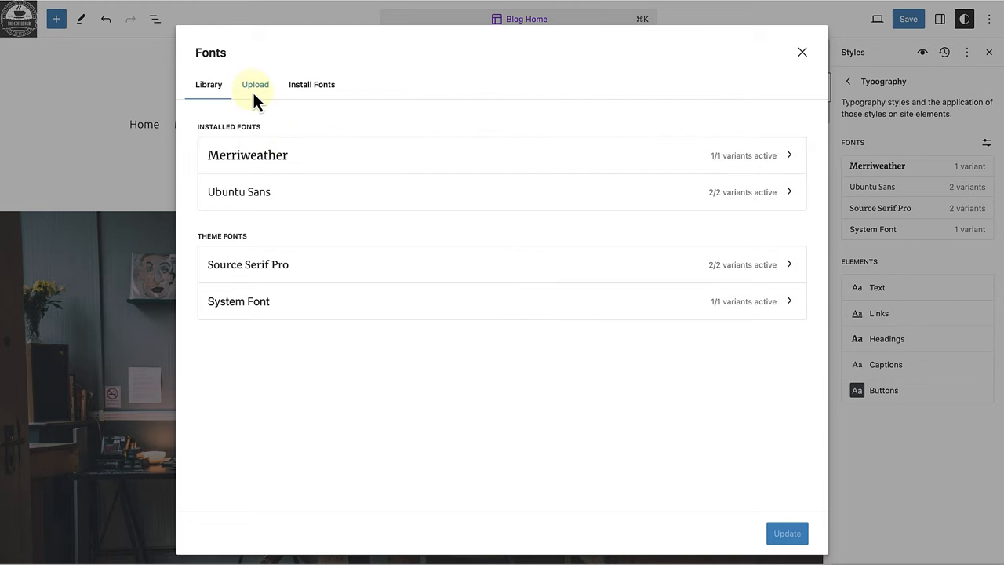
left_click(254, 85)
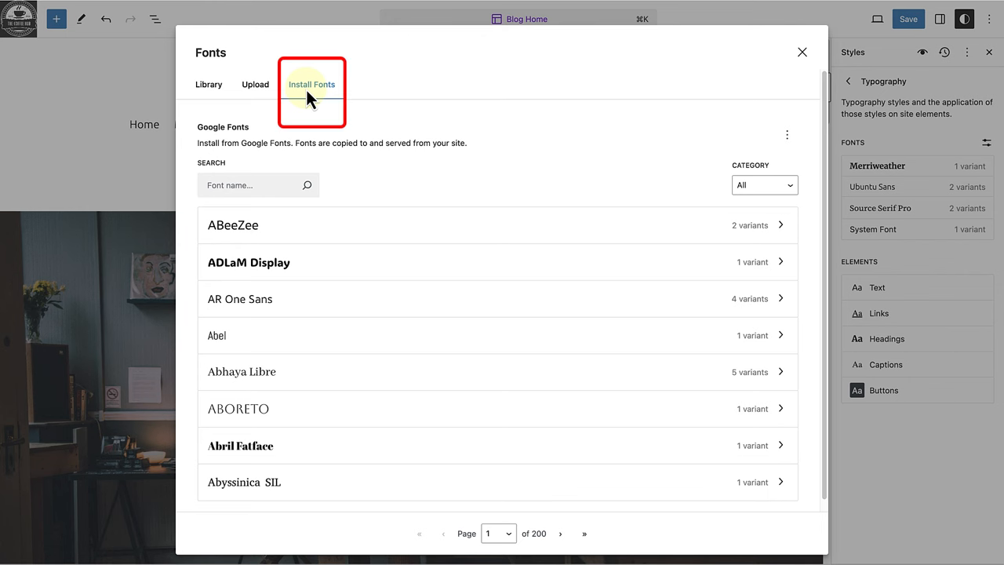
Step: Allow access to Google Fonts so the installable catalogue (ABeeZee, Abel, ...) loads
left_click(311, 85)
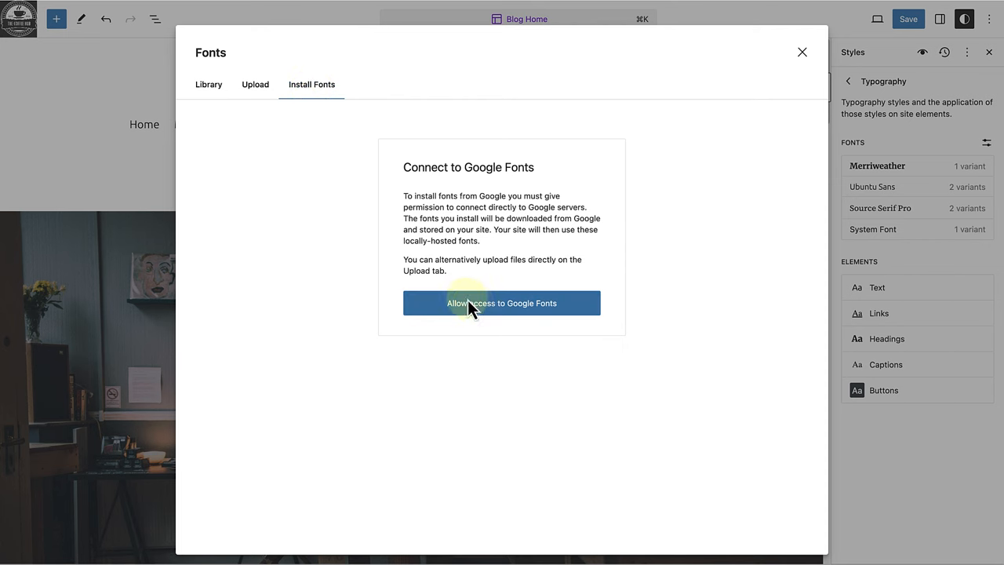
left_click(502, 302)
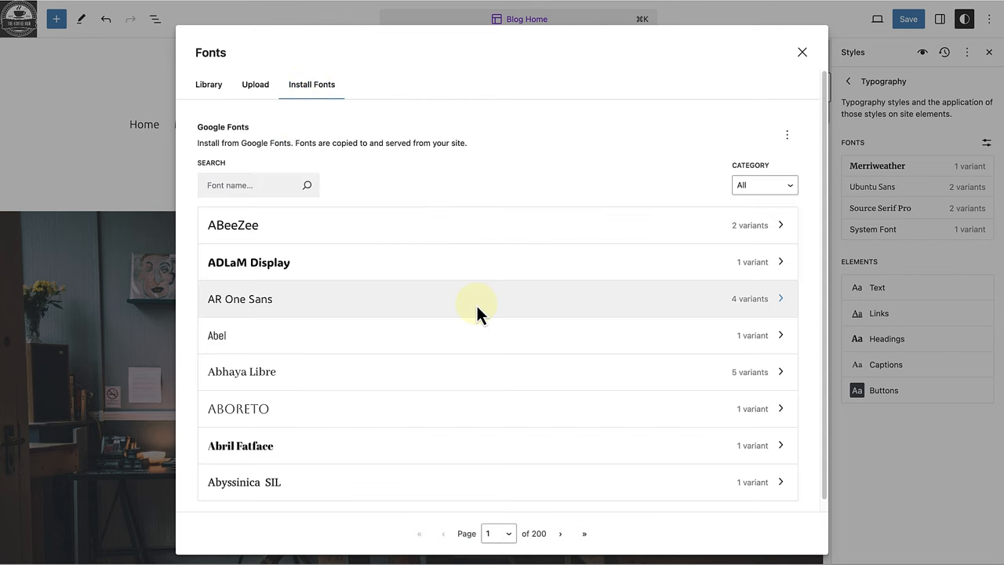
mouse_move(667, 251)
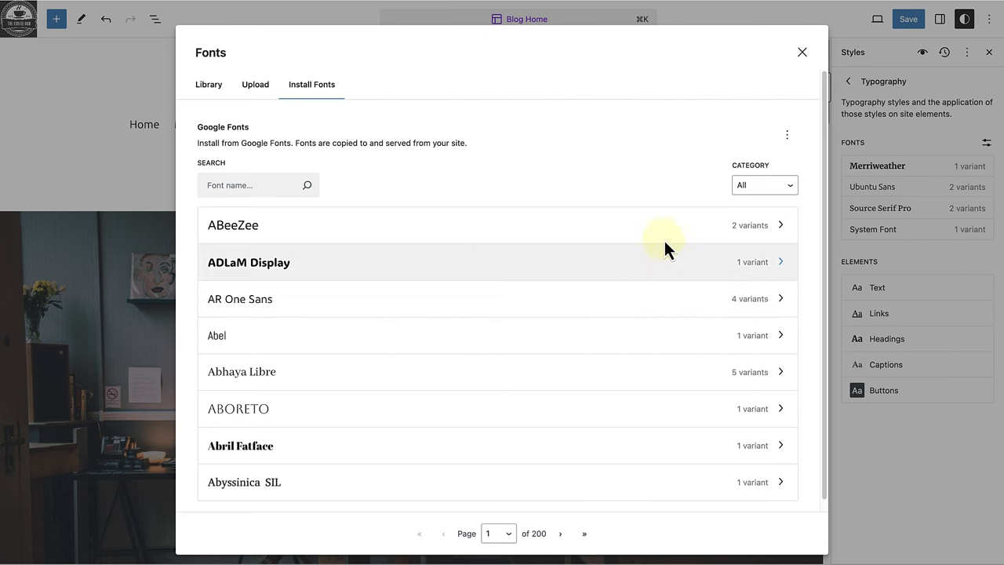
left_click(788, 135)
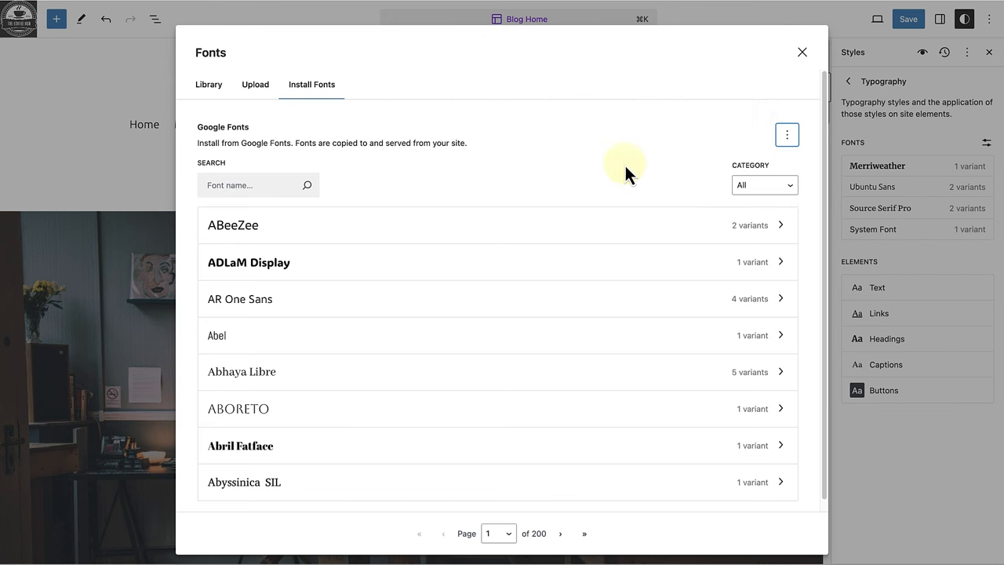
mouse_move(593, 180)
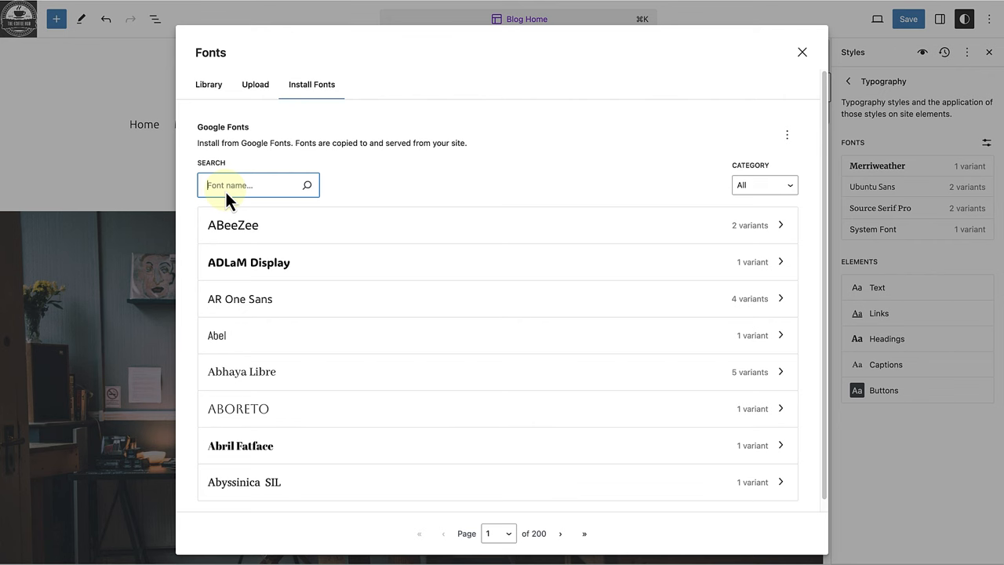
type("Merriweather")
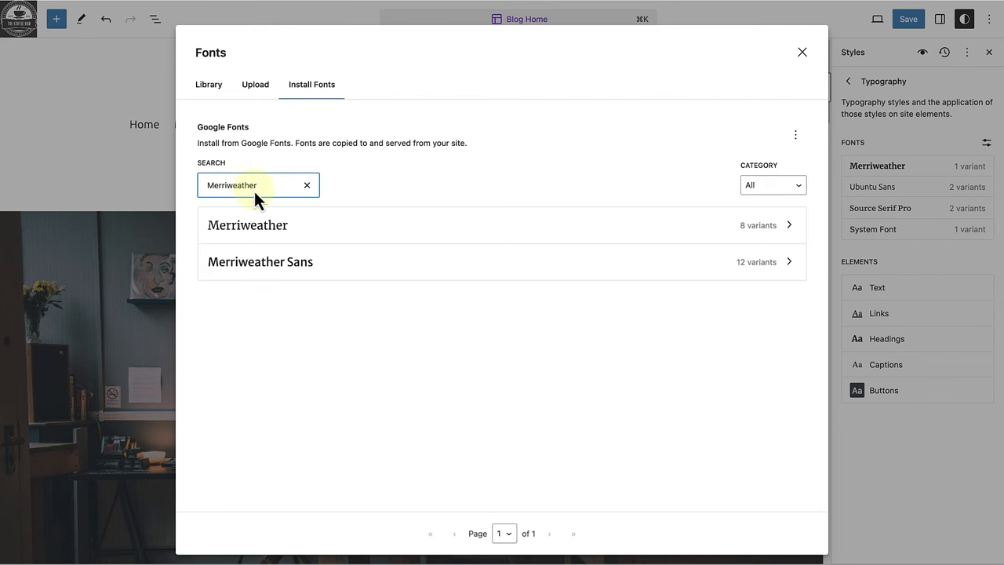
left_click(307, 185)
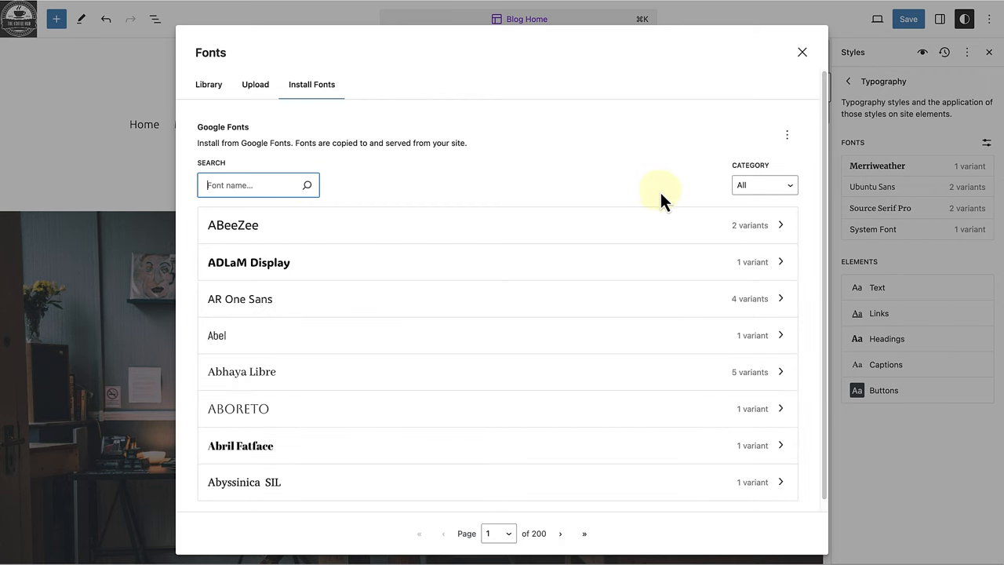
left_click(762, 185)
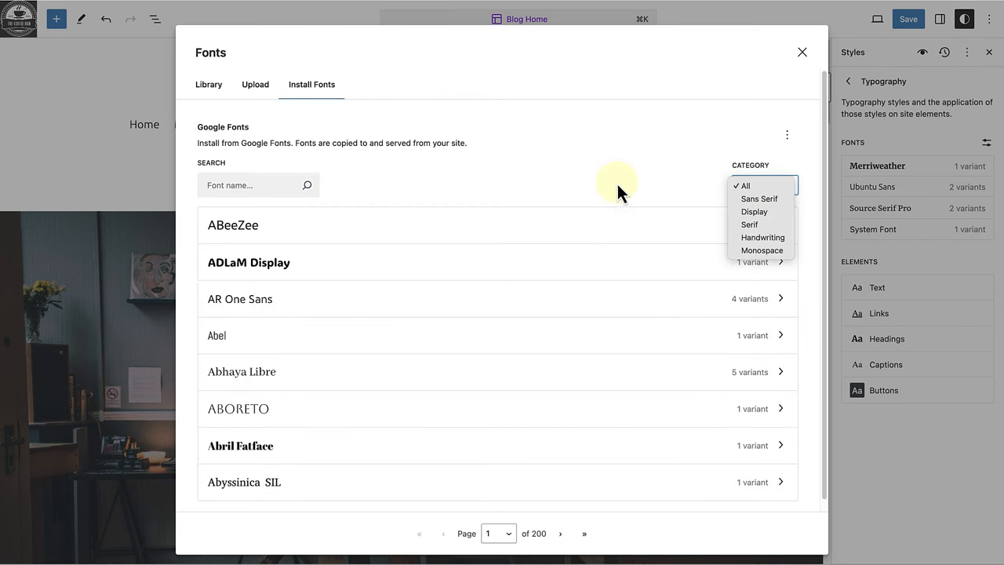
left_click(744, 185)
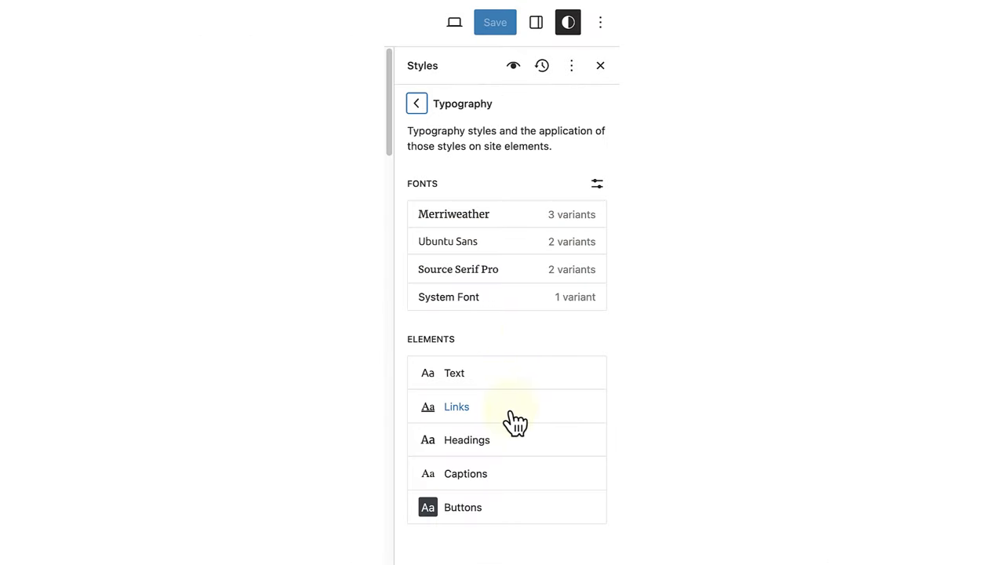
Step: Review the Headings typography set to Merriweather and return to the overview
left_click(468, 439)
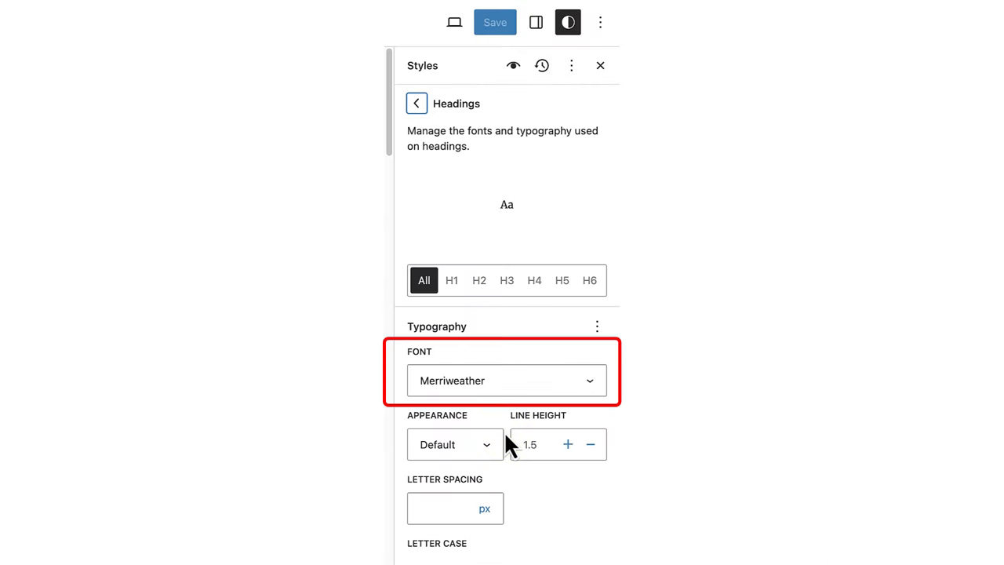
left_click(417, 103)
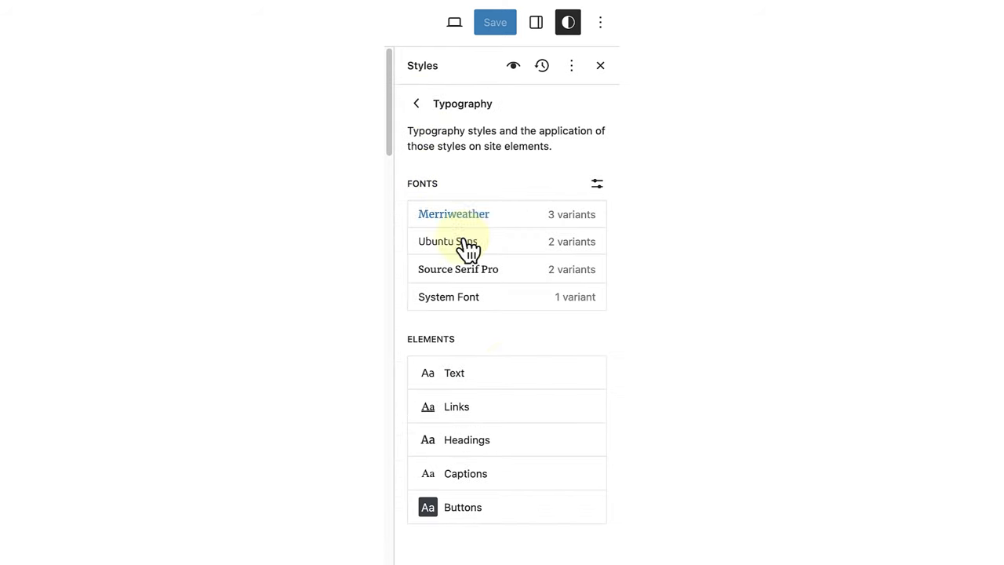